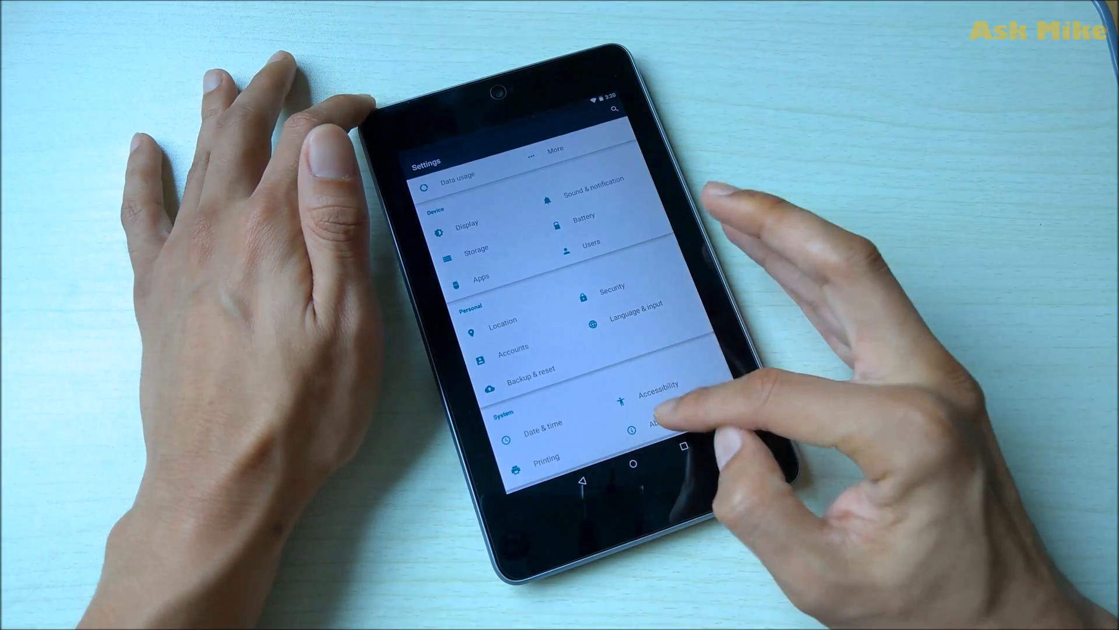
# Open About tablet in Settings to view the Nexus 7 model and Android 5.1.1
pyautogui.click(650, 425)
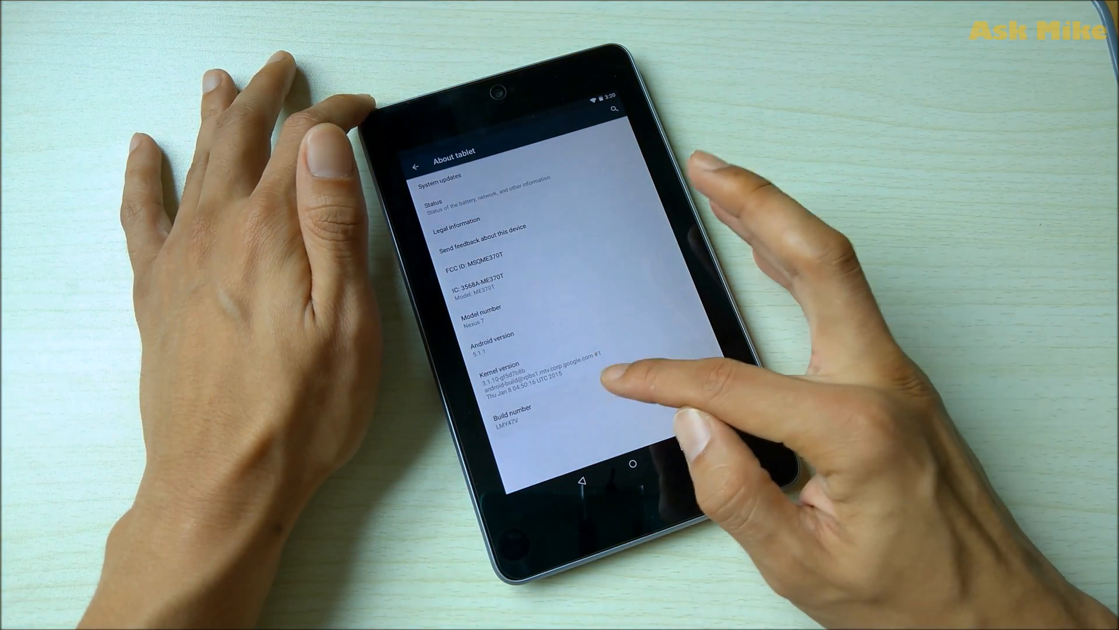
pyautogui.click(507, 416)
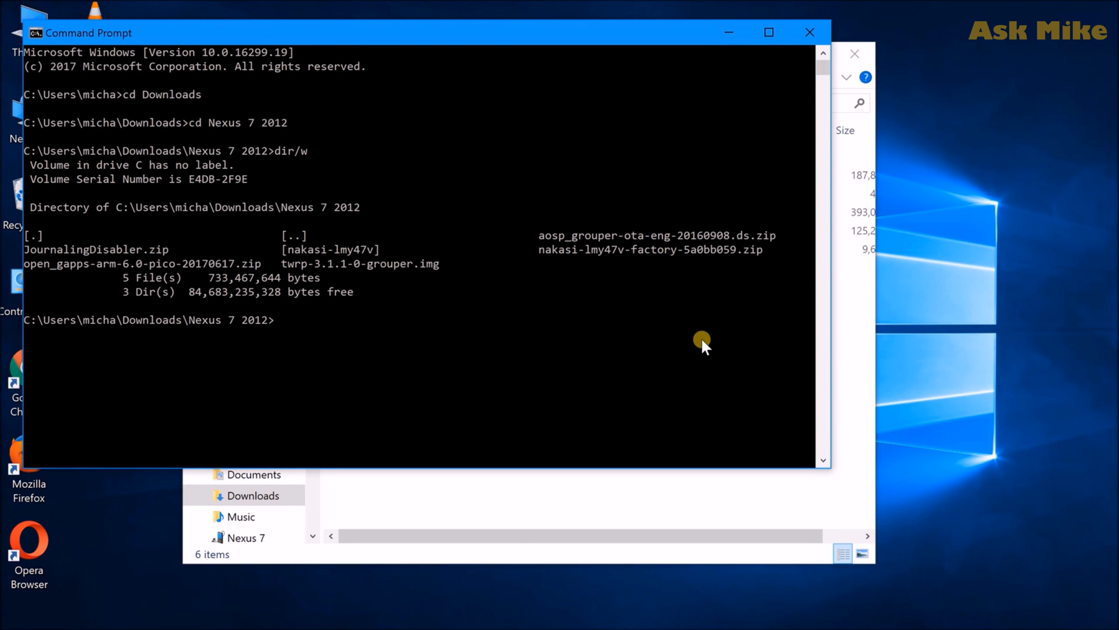
pyautogui.moveTo(281, 279)
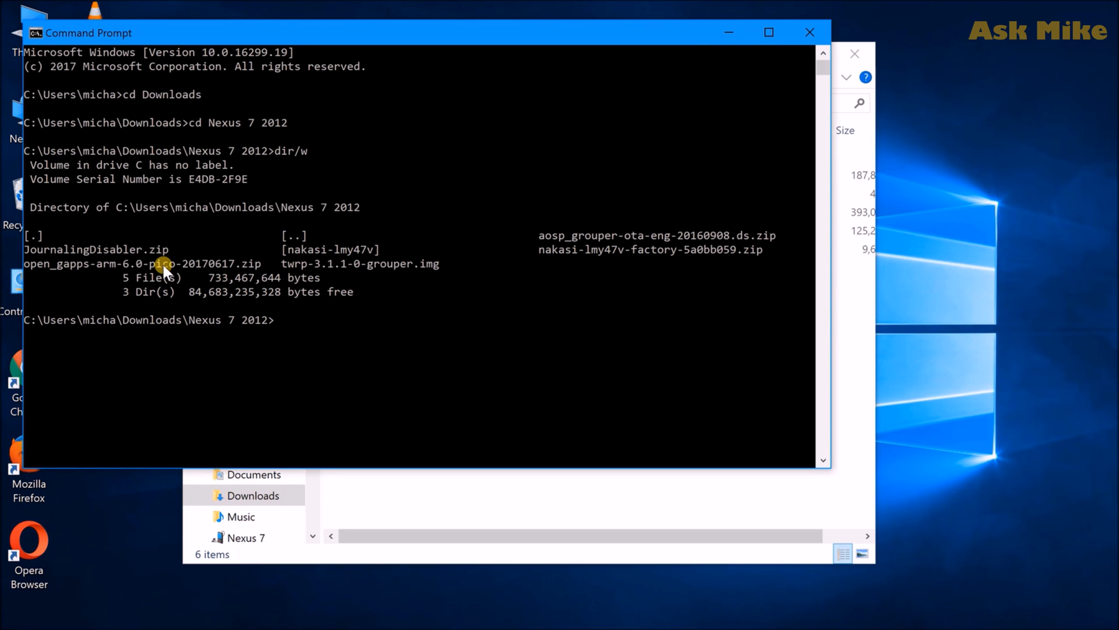
pyautogui.moveTo(118, 254)
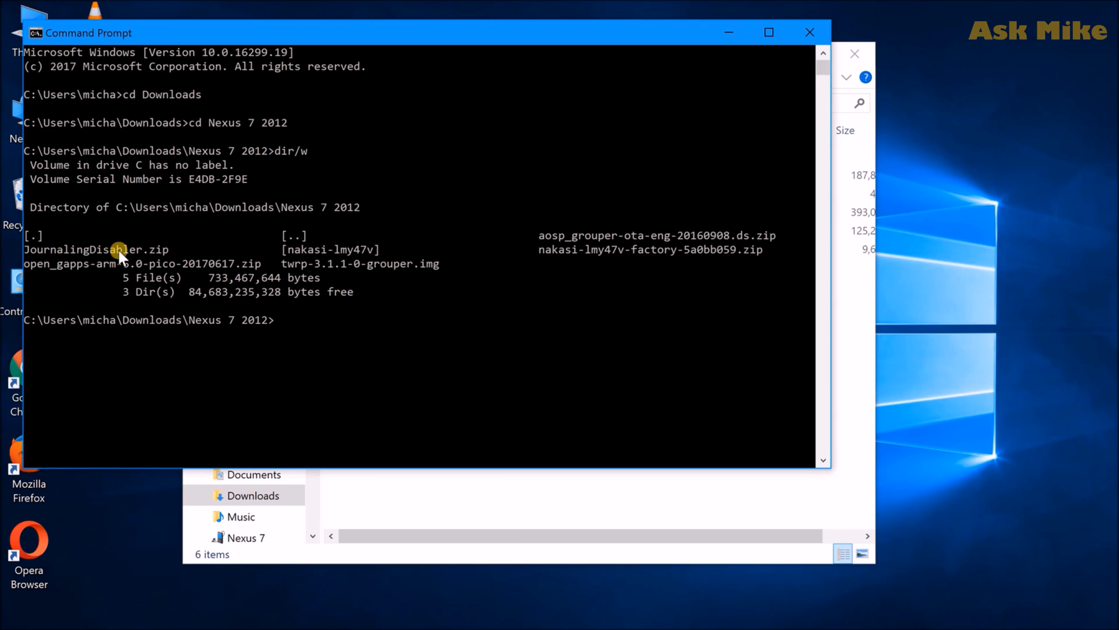
pyautogui.moveTo(232, 246)
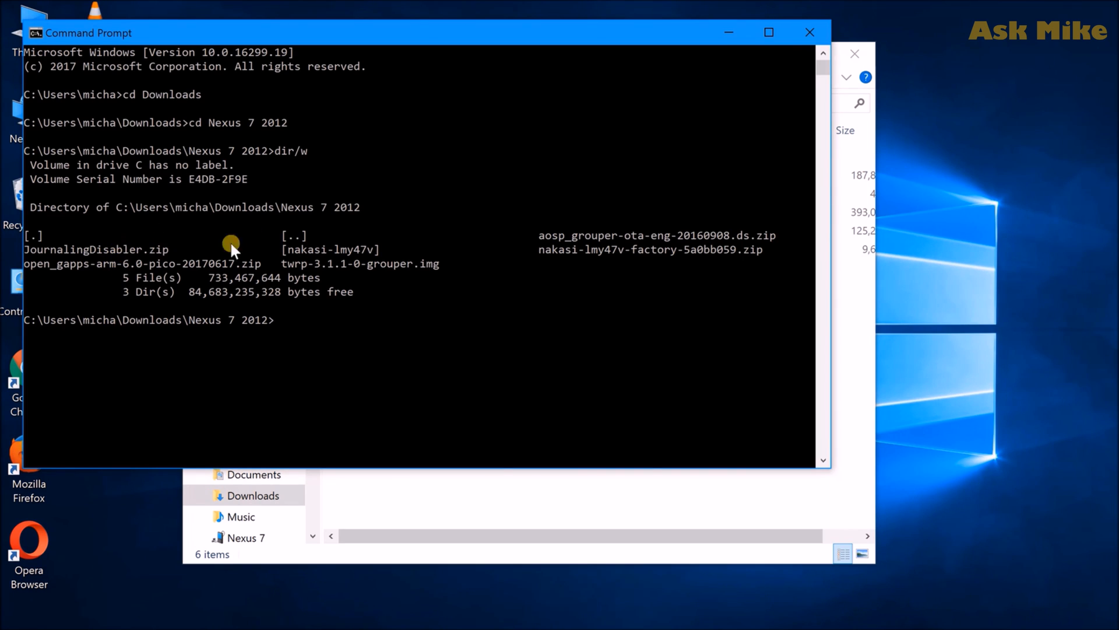
pyautogui.moveTo(430, 295)
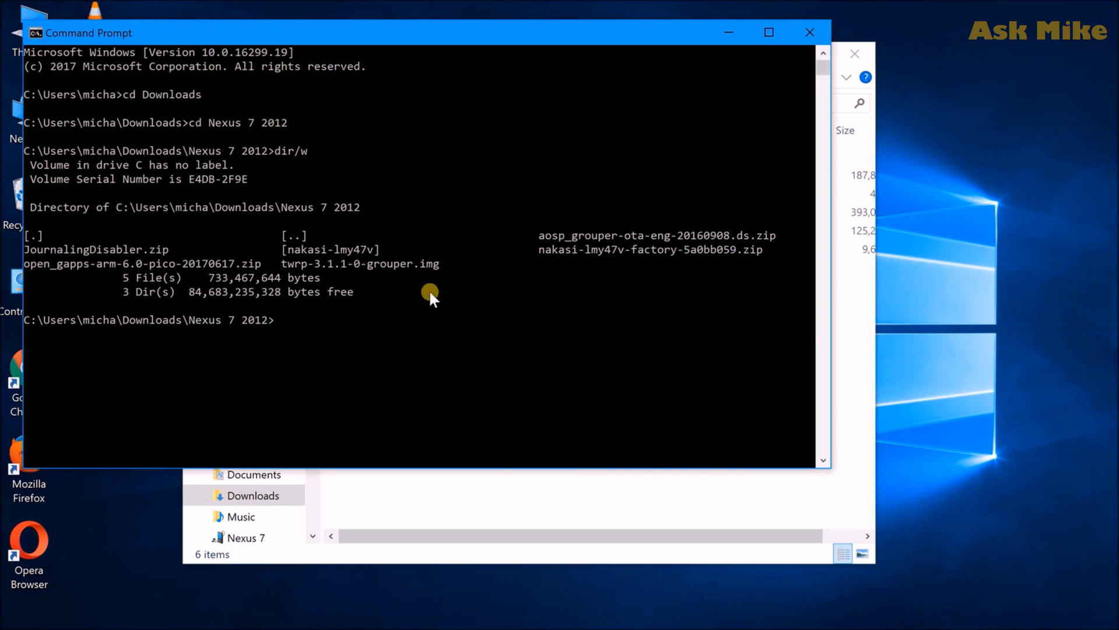
pyautogui.moveTo(438, 321)
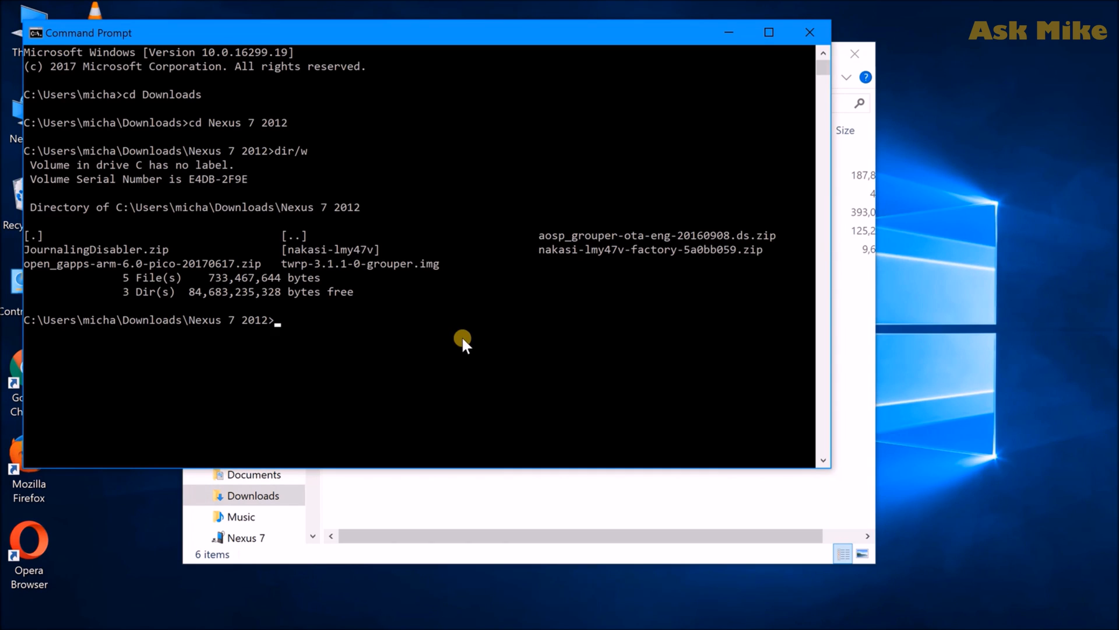
# Run 'adb devices' to start the adb daemon and list the attached tablet
pyautogui.write('adb')
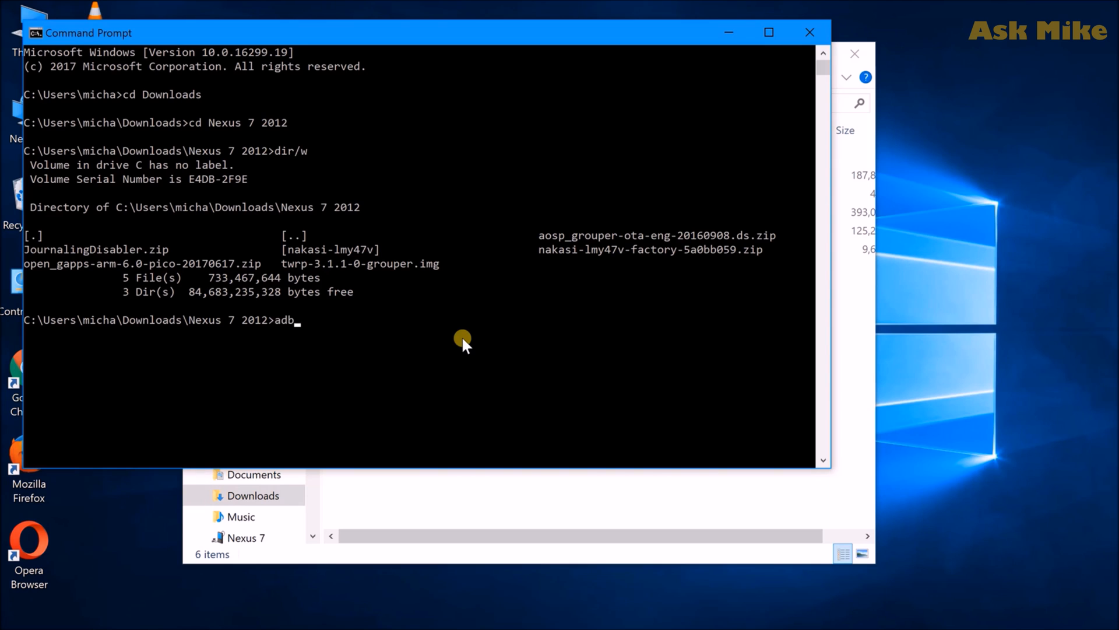
pyautogui.write('device')
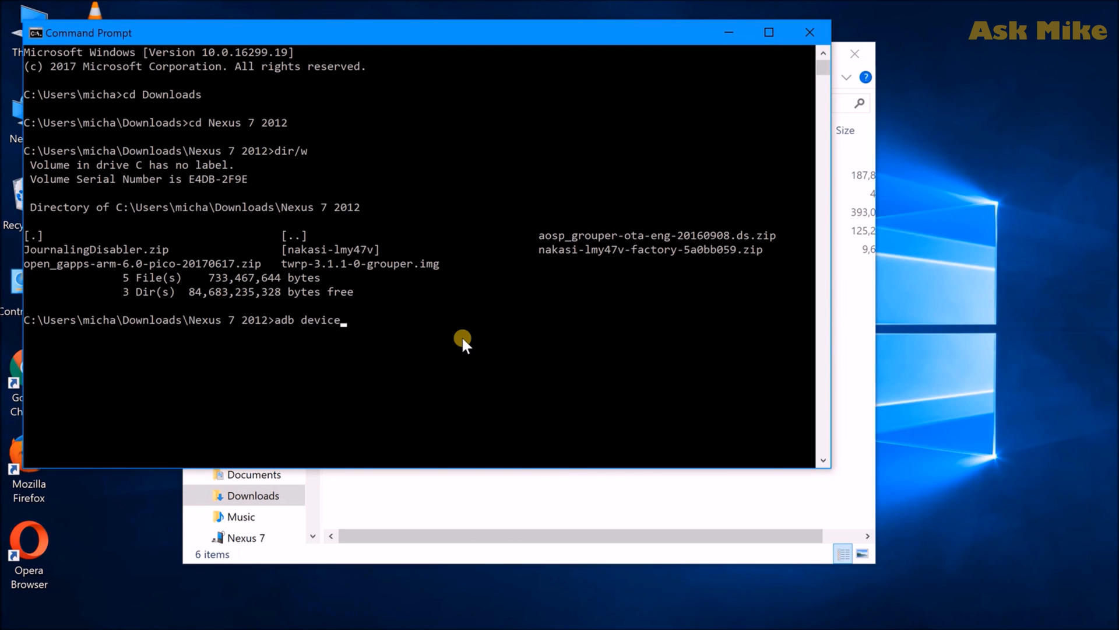
pyautogui.press('Return')
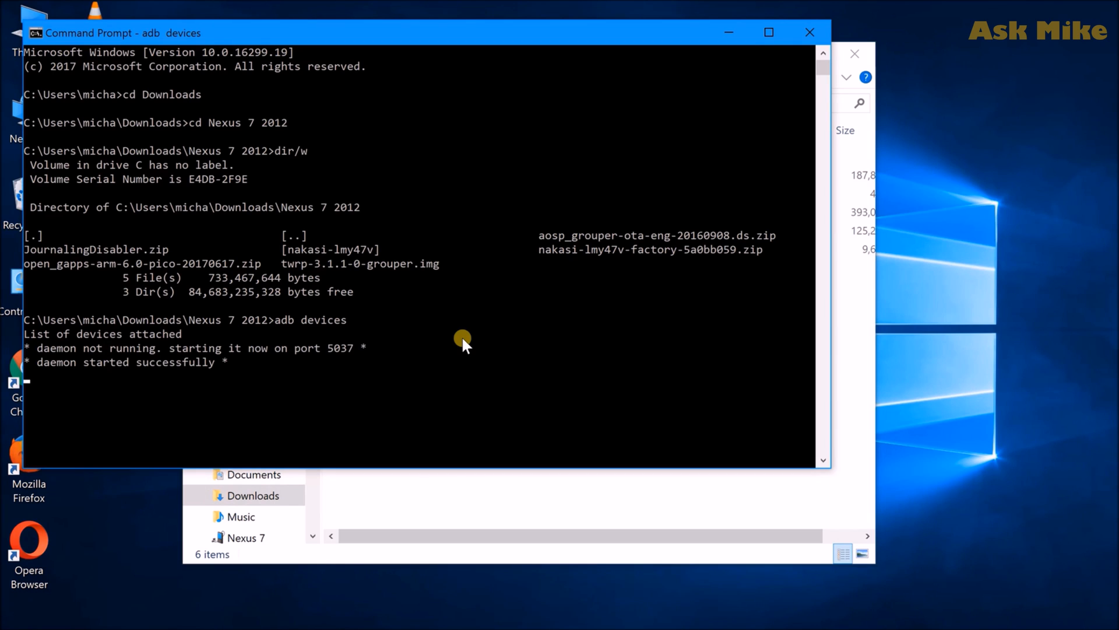
pyautogui.press('Return')
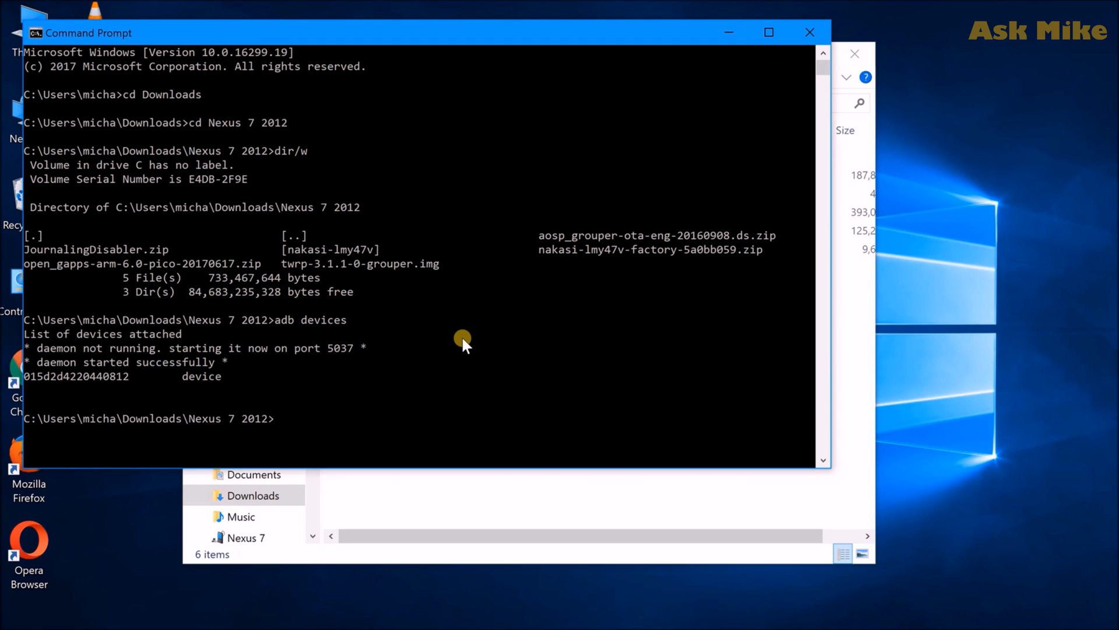
# Run 'adb reboot bootloader' to restart the tablet into its bootloader
pyautogui.write('adb')
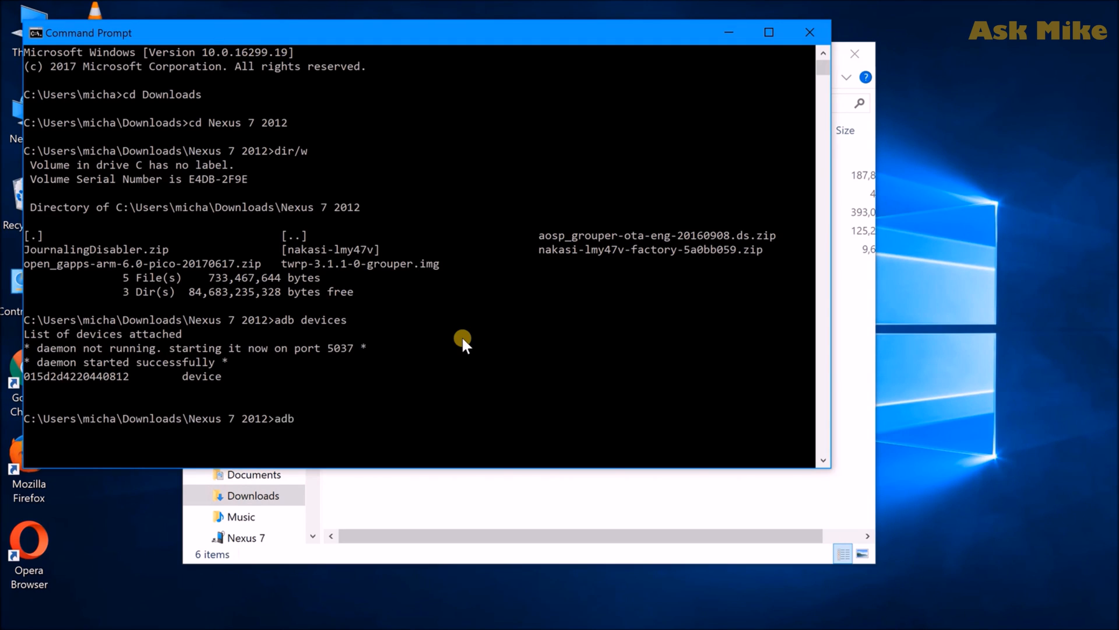
pyautogui.write('reboot bo')
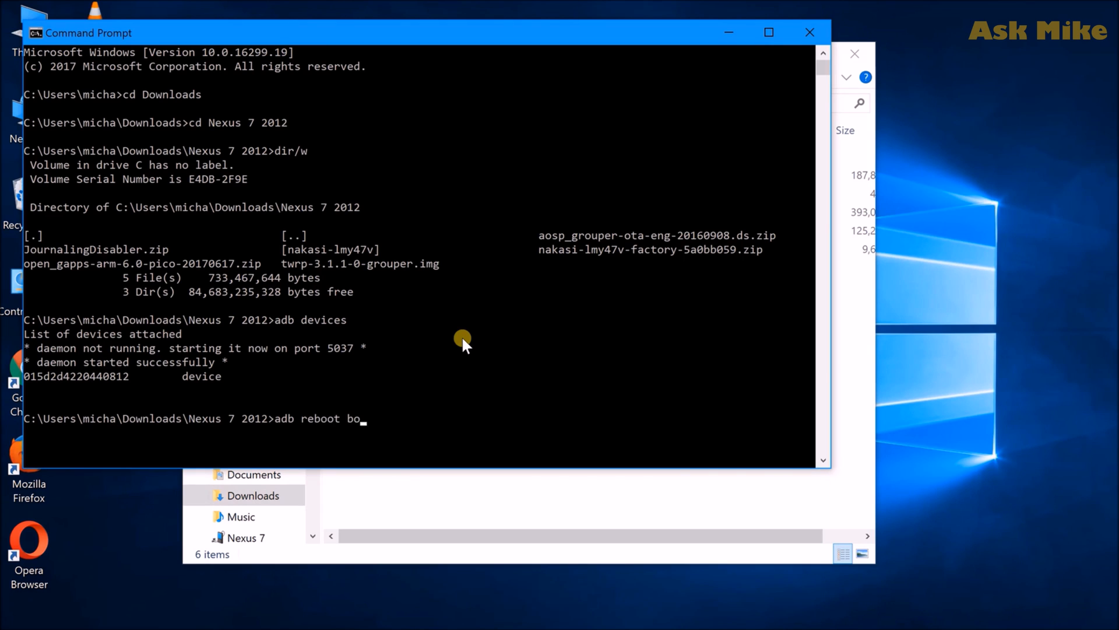
pyautogui.press('Return')
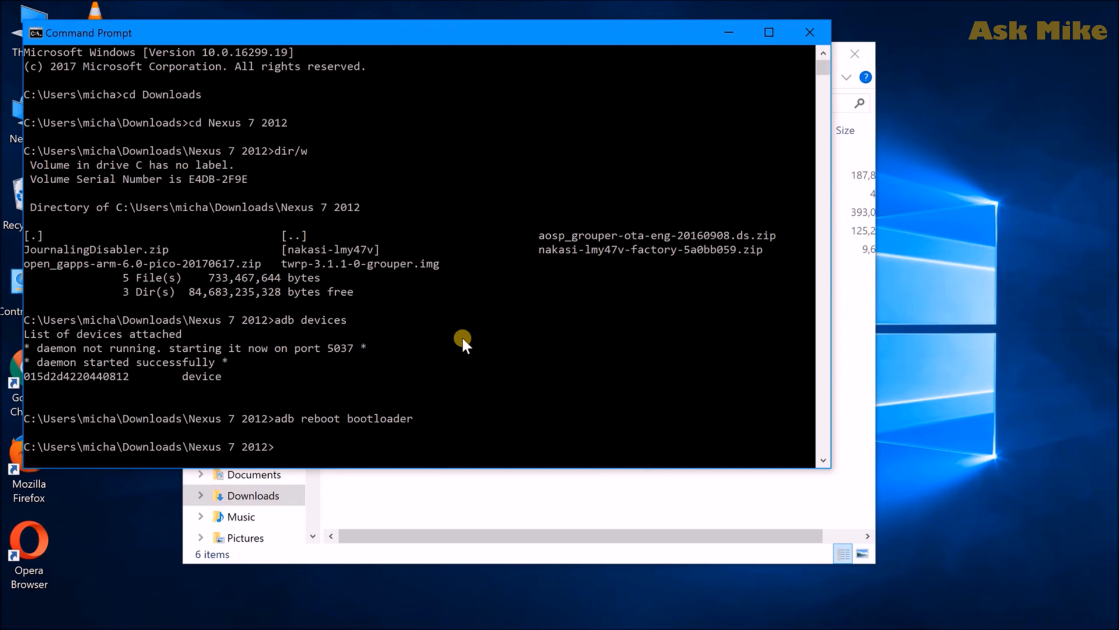
pyautogui.moveTo(691, 277)
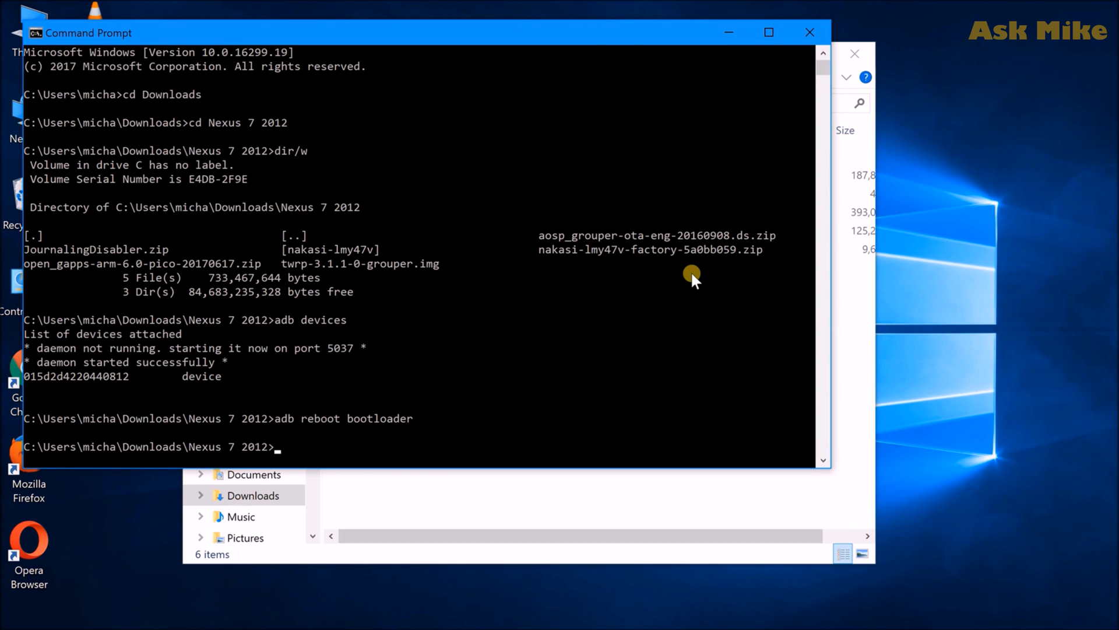
pyautogui.moveTo(442, 273)
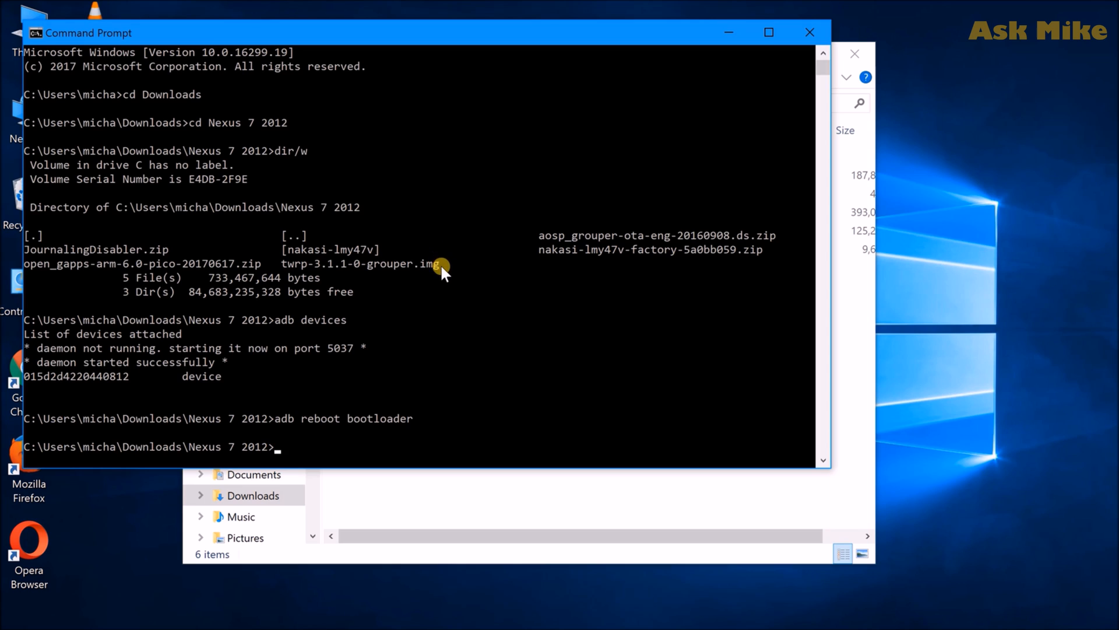
pyautogui.moveTo(474, 293)
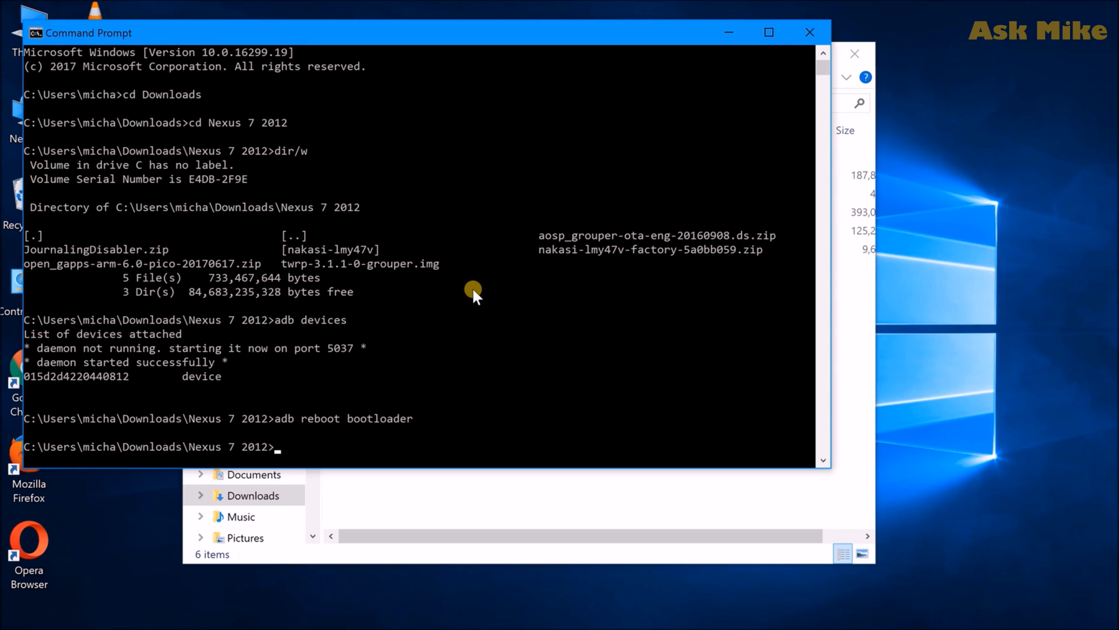
# Run 'fastboot devices' to confirm the tablet is listed in fastboot mode
pyautogui.write('fasr')
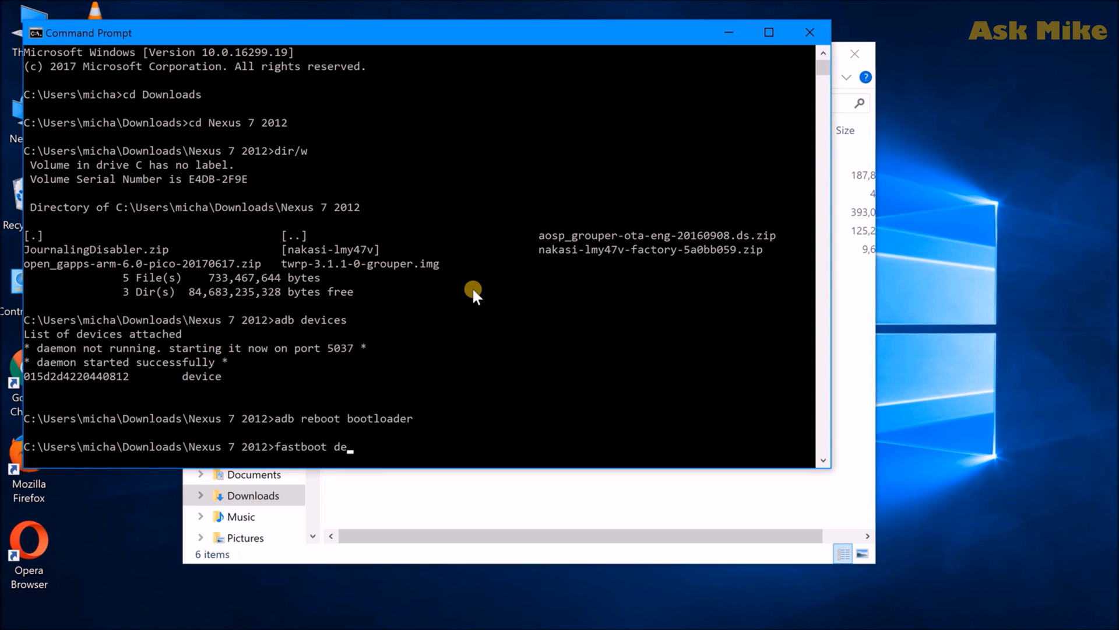
pyautogui.press('Return')
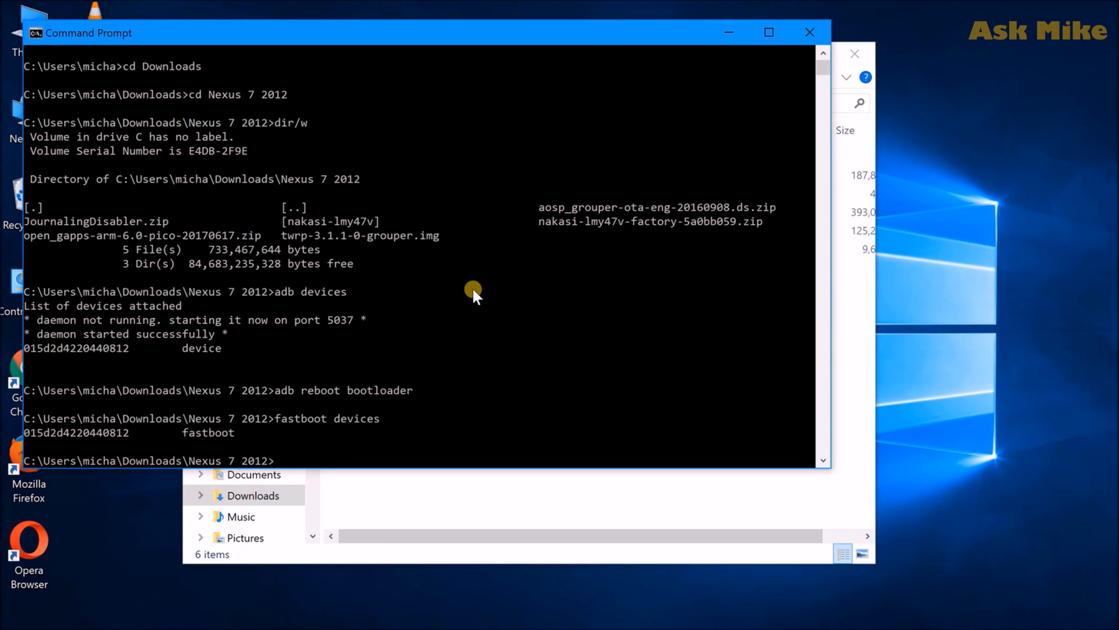
pyautogui.write('fastbo')
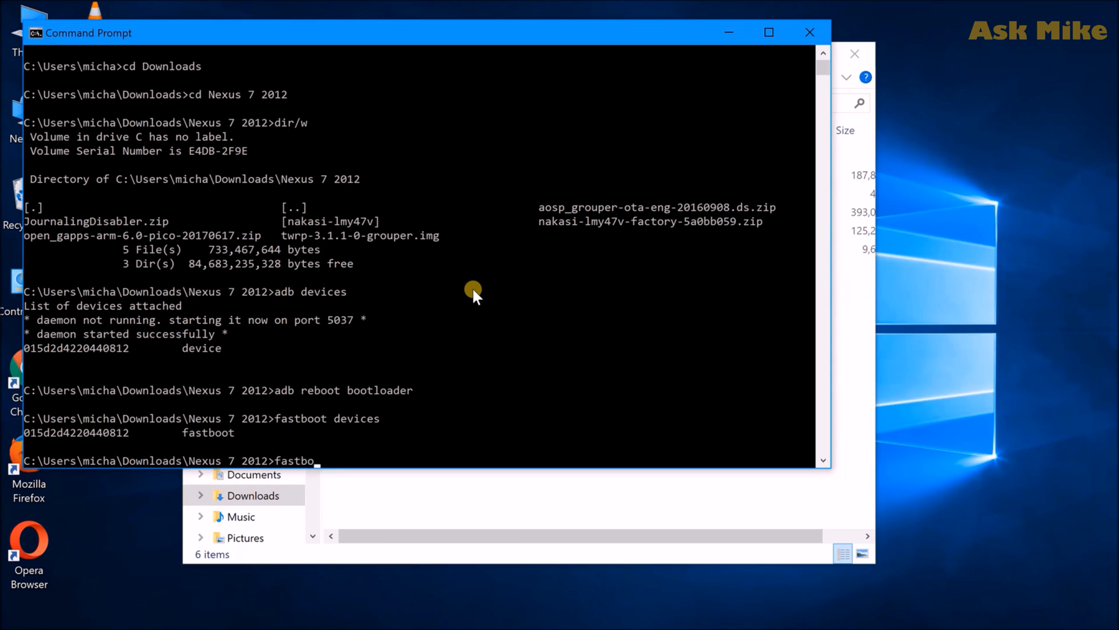